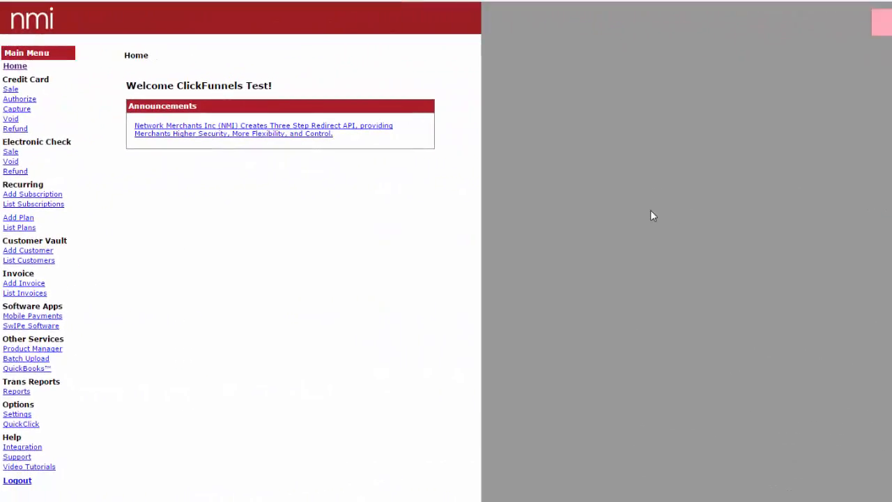
mouse_move(83, 248)
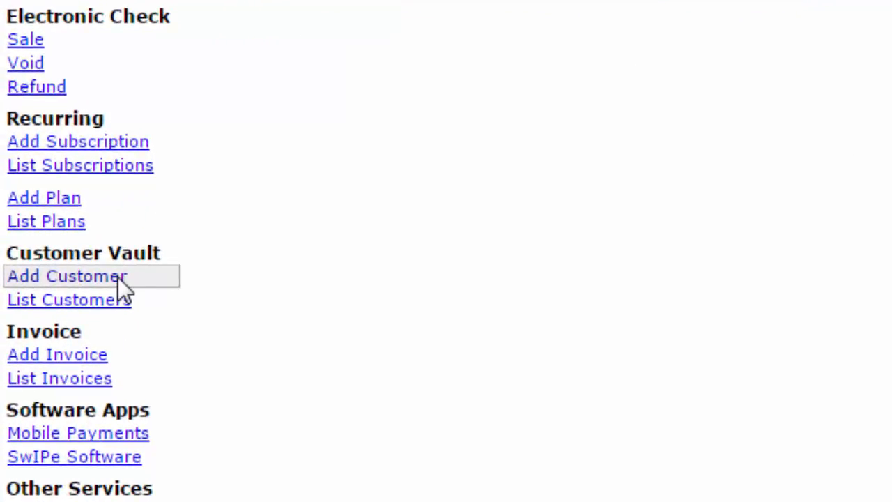
Step: Bring up the blank Add Customer form and review its Billing and Shipping Information fields
click(67, 276)
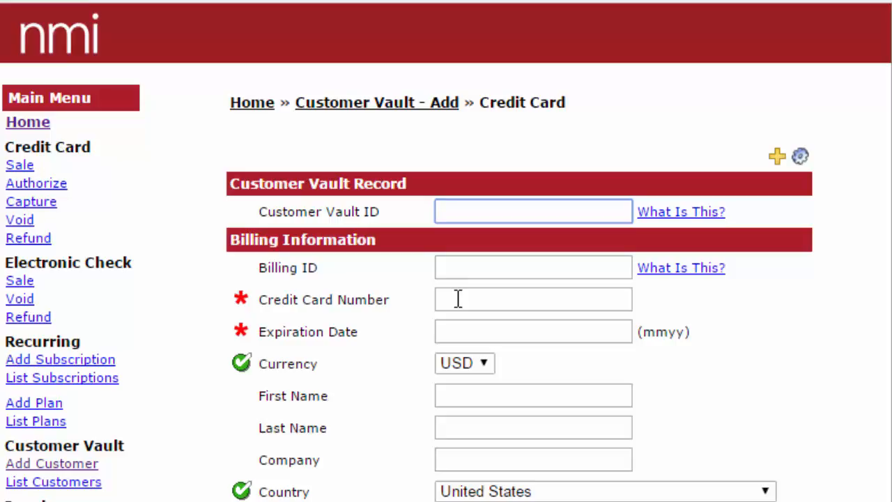
mouse_move(465, 365)
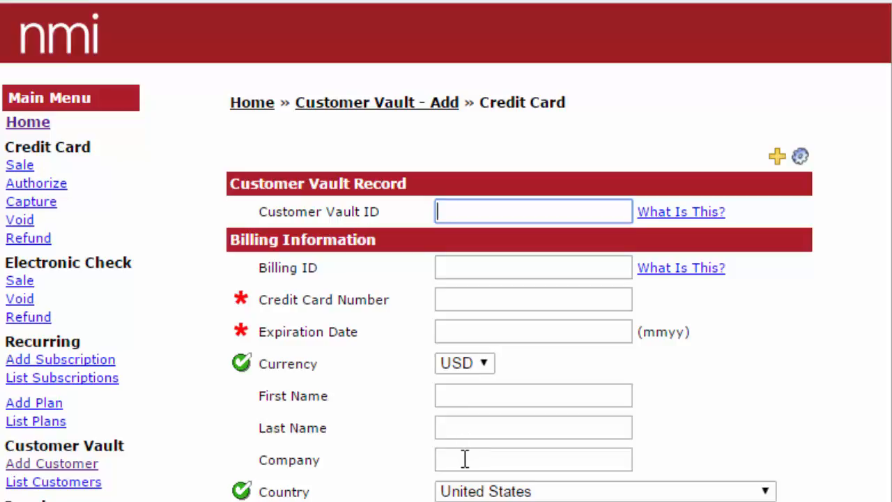
scroll(down, 3)
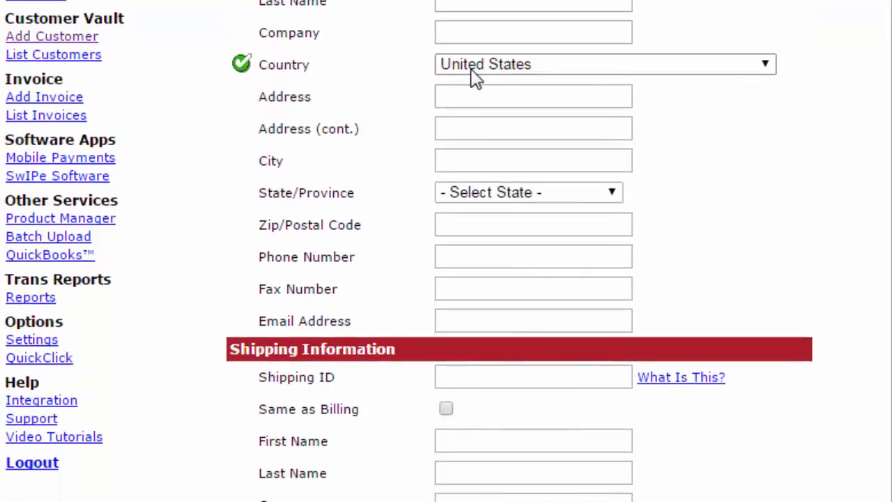
mouse_move(811, 173)
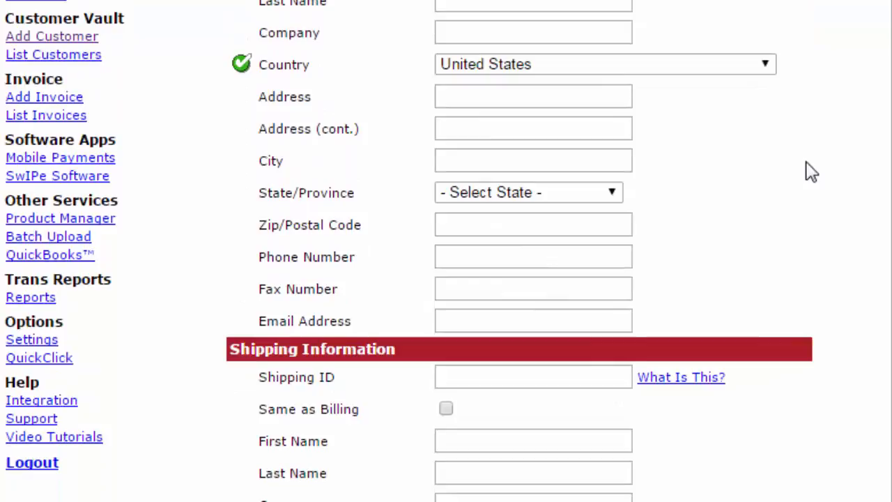
scroll(down, 3)
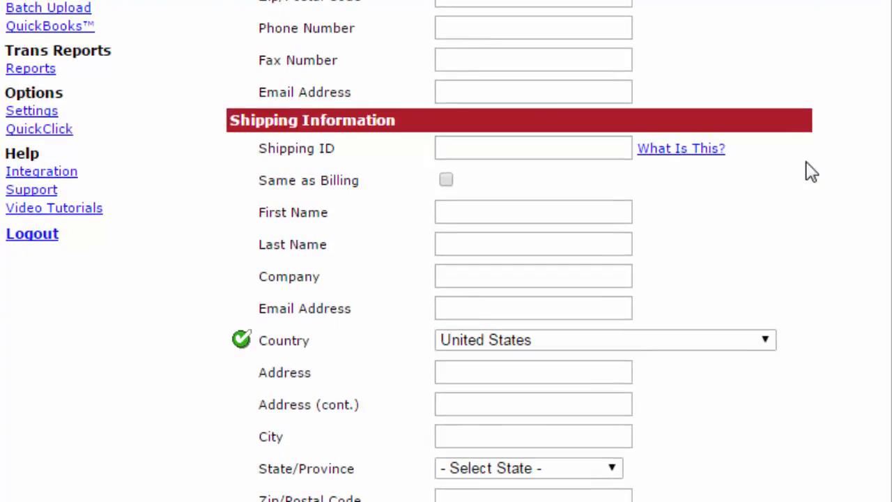
scroll(down, 3)
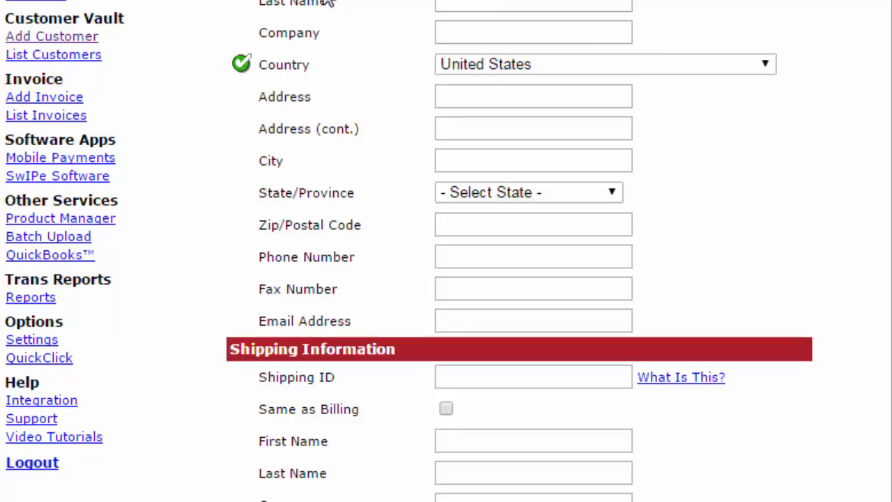
mouse_move(192, 42)
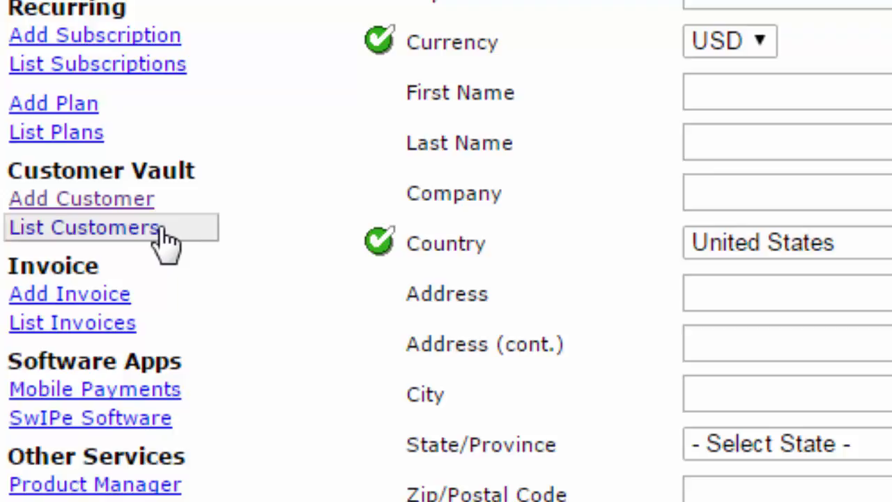
mouse_move(160, 248)
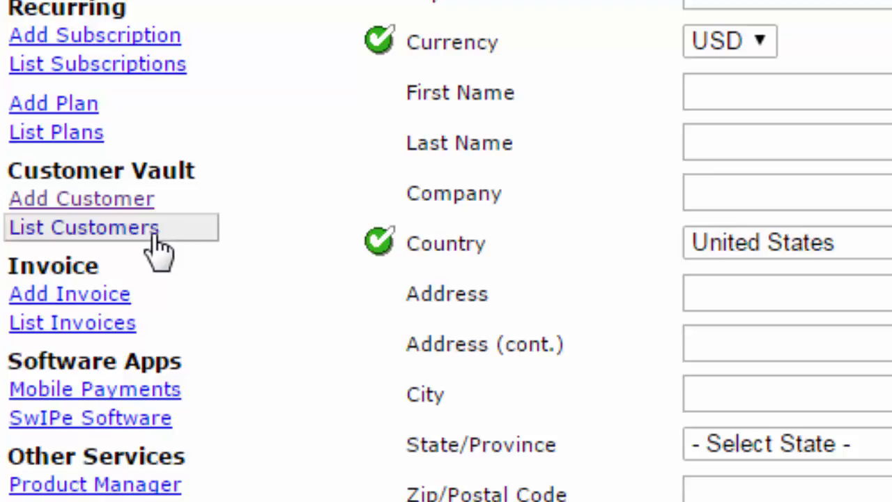
Step: Go to the Customer Vault List Customers search page
click(82, 228)
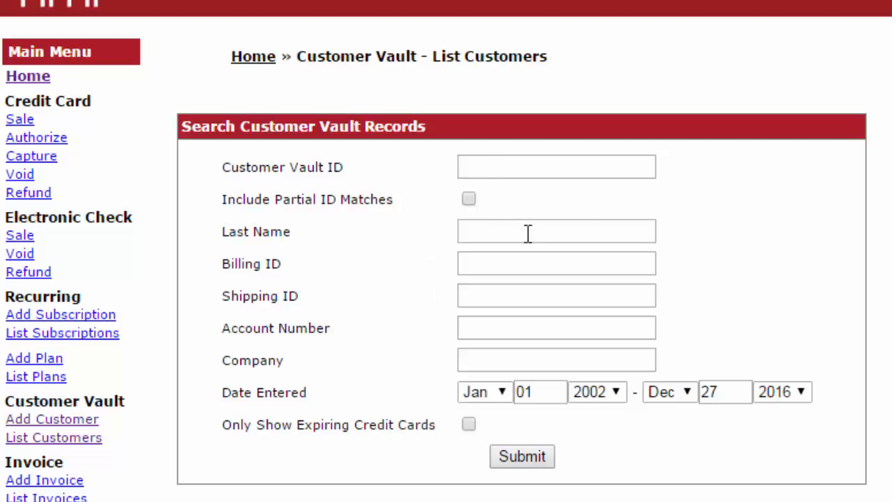
mouse_move(527, 291)
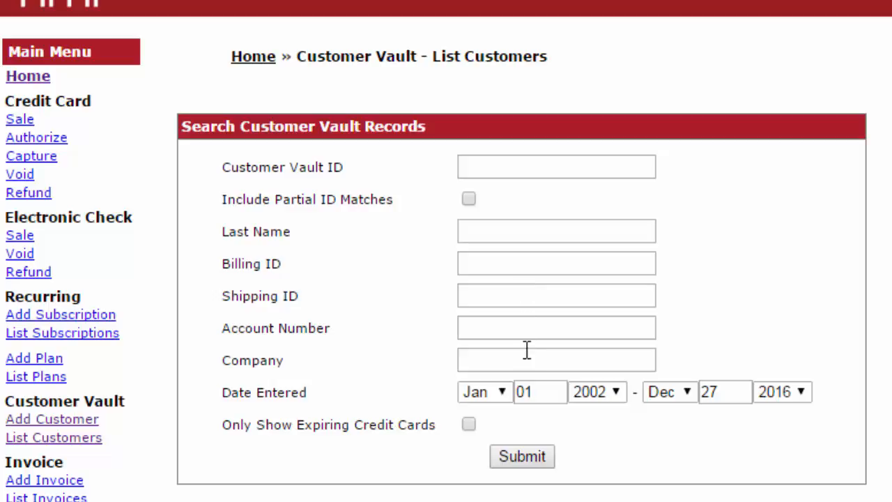
mouse_move(558, 421)
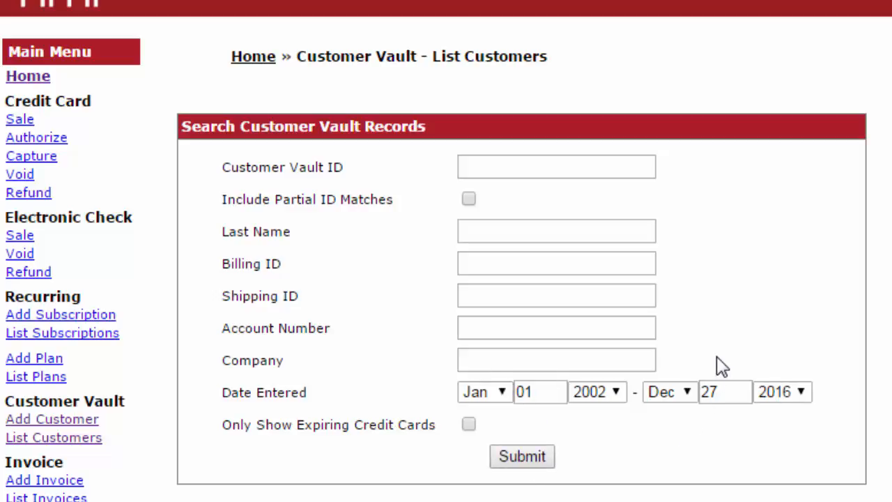
Step: Scroll down to the Customer List results showing 1–10 of 181 customers
scroll(down, 3)
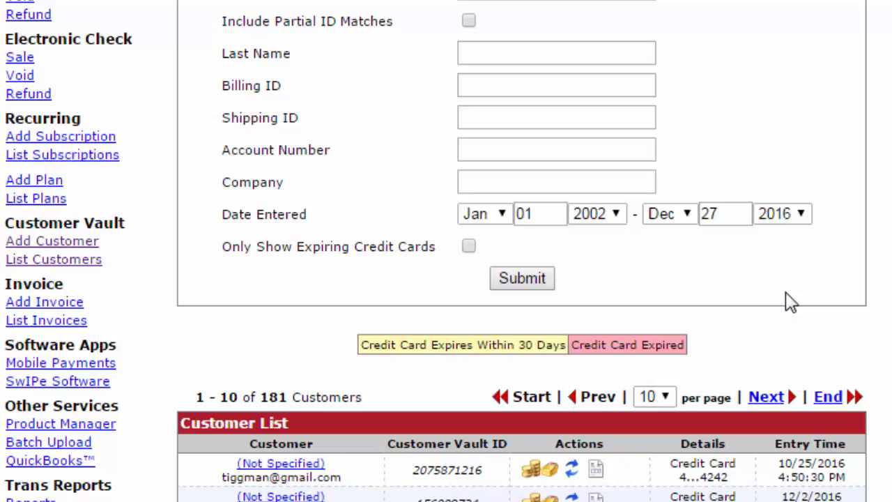
scroll(down, 3)
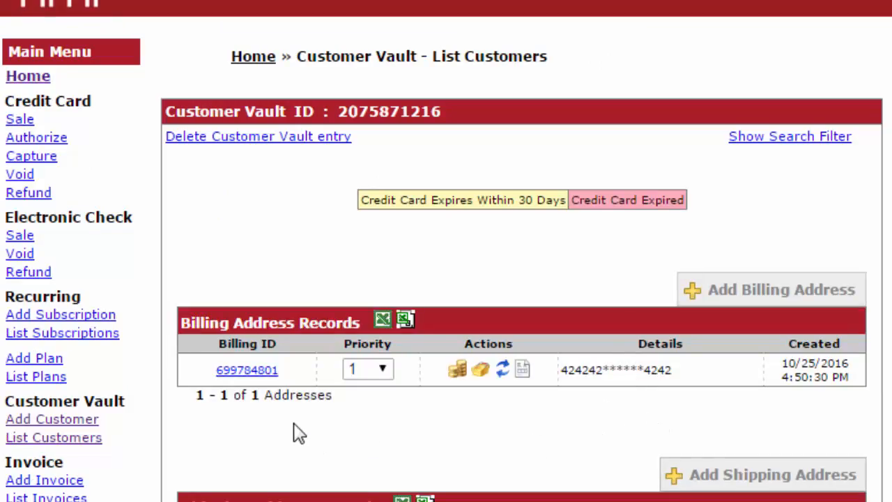
scroll(down, 3)
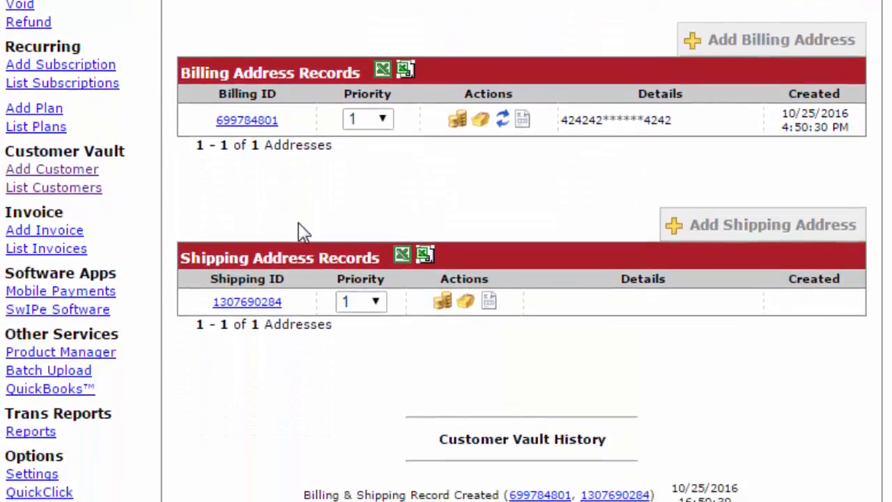
scroll(down, 3)
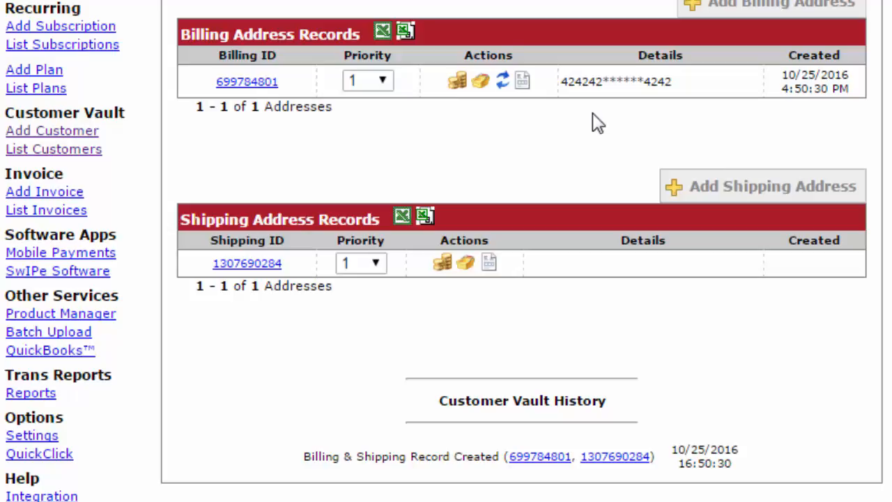
mouse_move(454, 148)
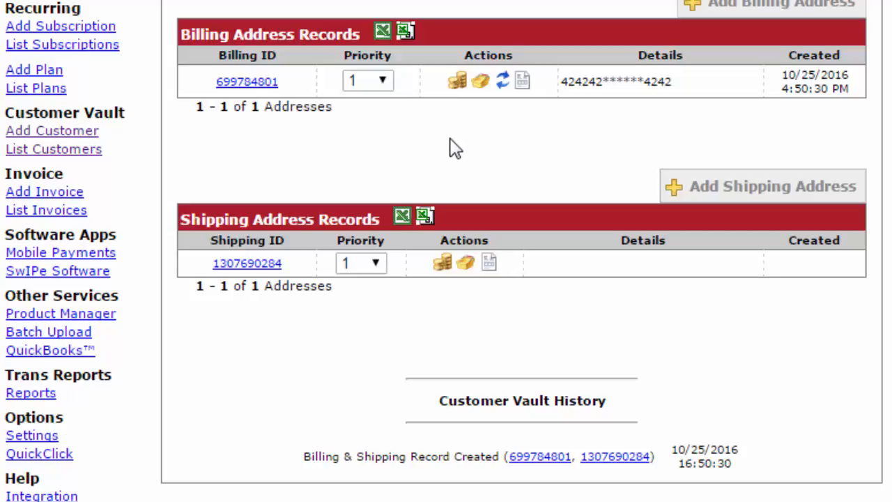
mouse_move(242, 123)
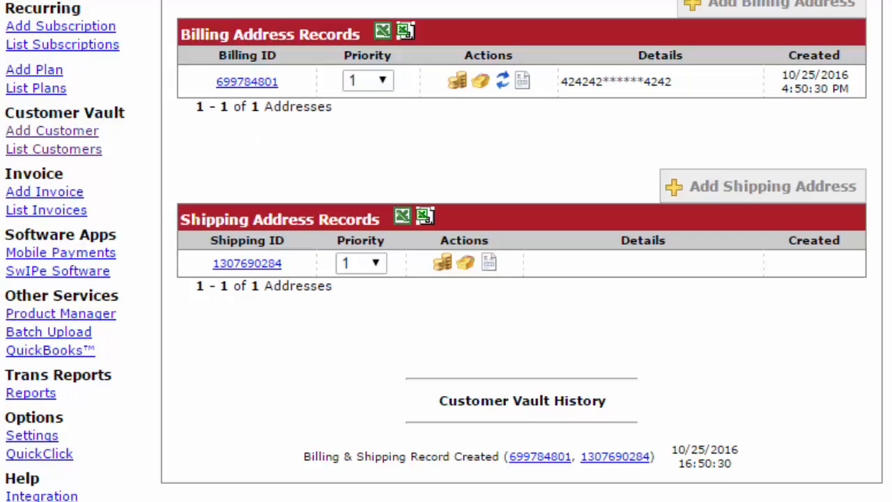
Step: Return to the gateway home page with the welcome message and announcements
click(17, 61)
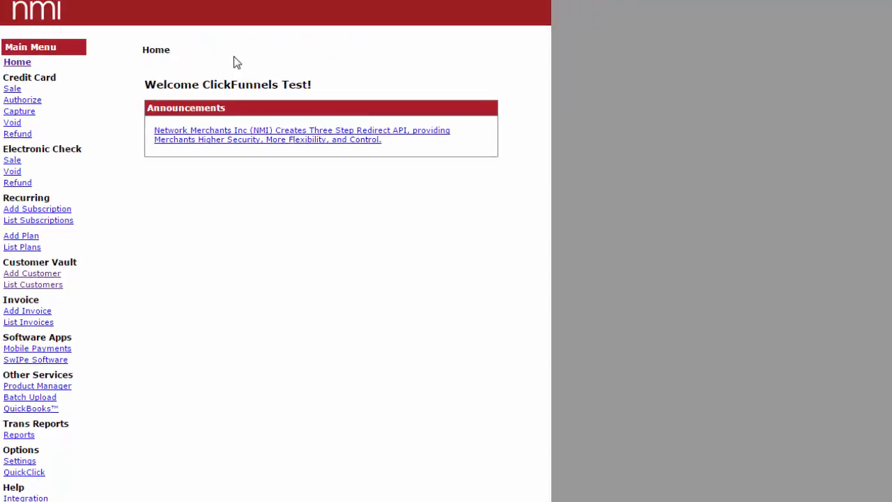
mouse_move(855, 164)
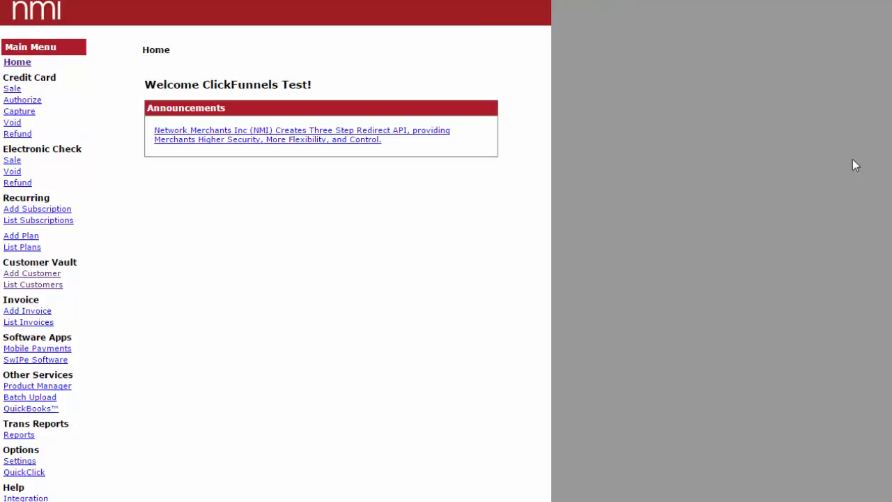